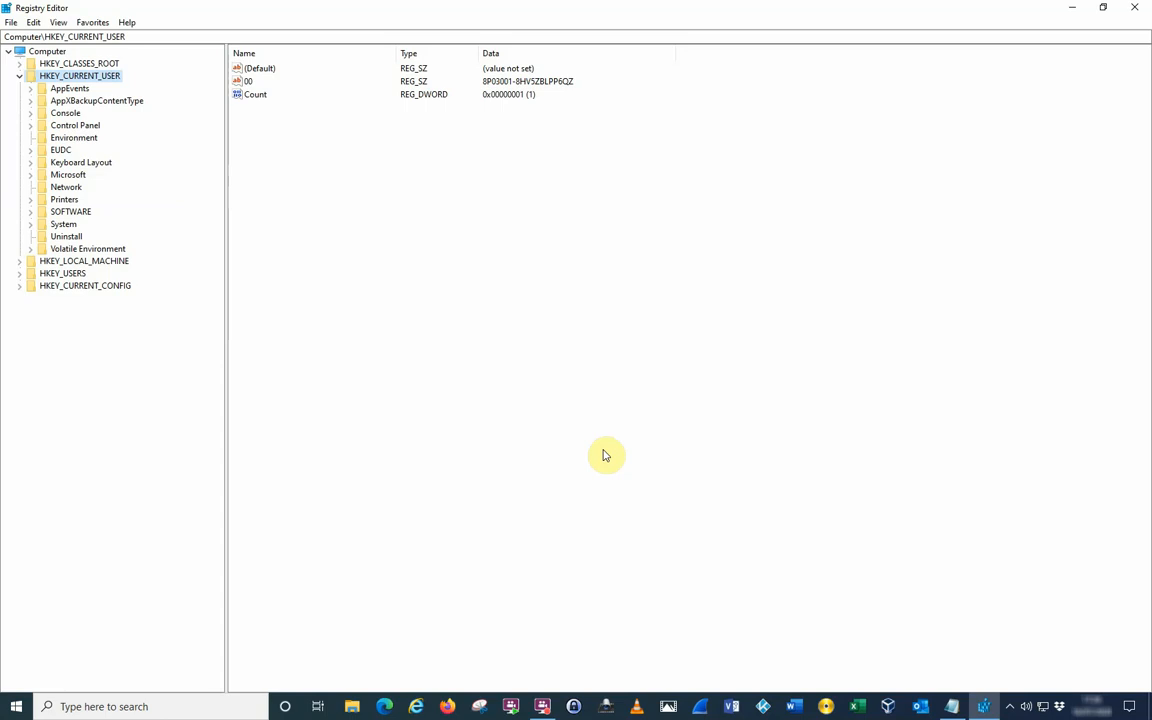
mouse_move(544, 428)
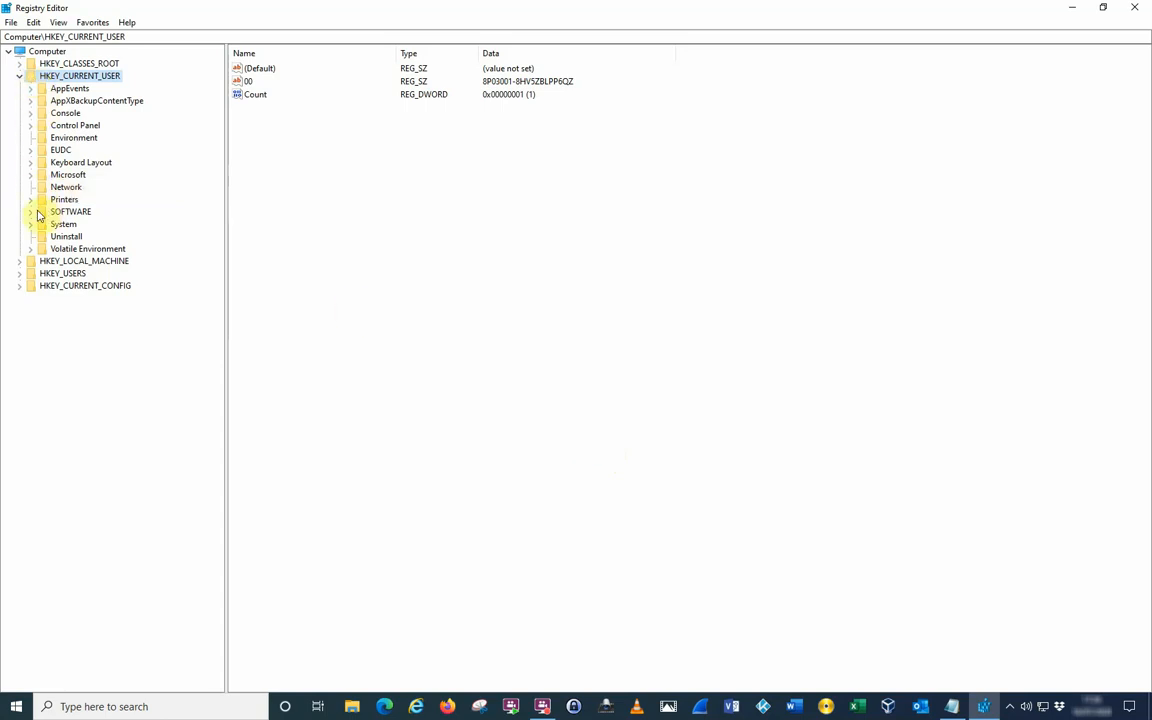
Step: Navigate HKEY_CURRENT_USER\SOFTWARE\Microsoft\Office\16.0\Outlook and select the AutoDiscover key
click(30, 211)
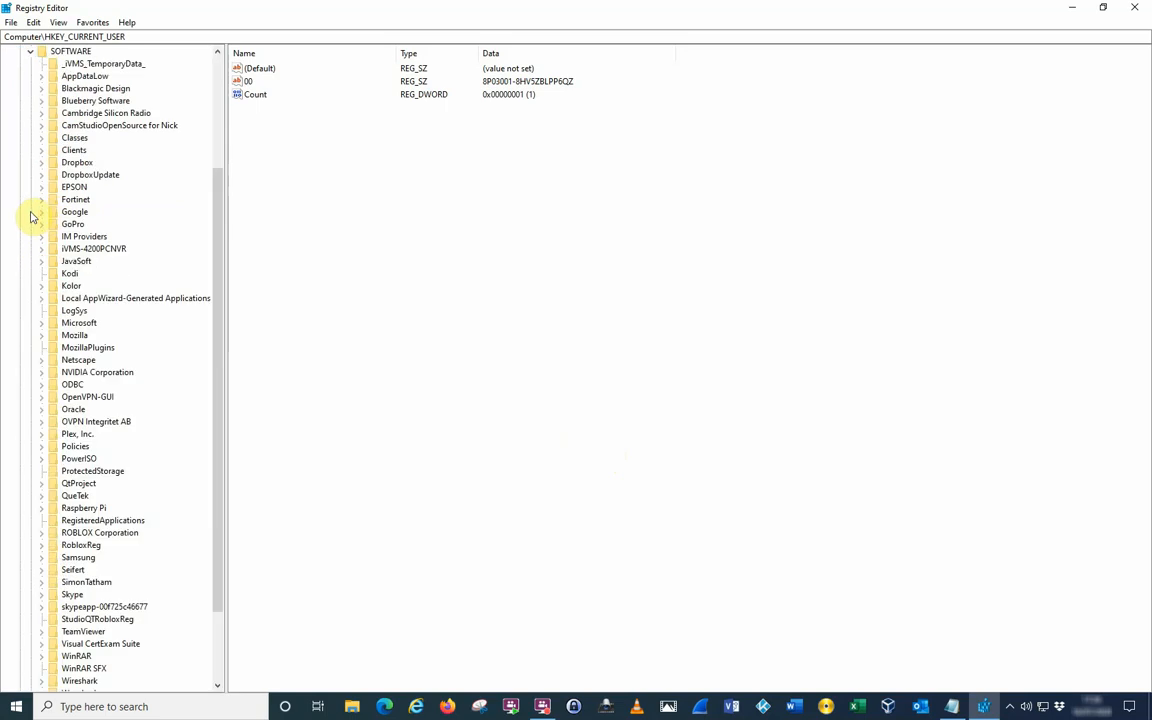
mouse_move(46, 323)
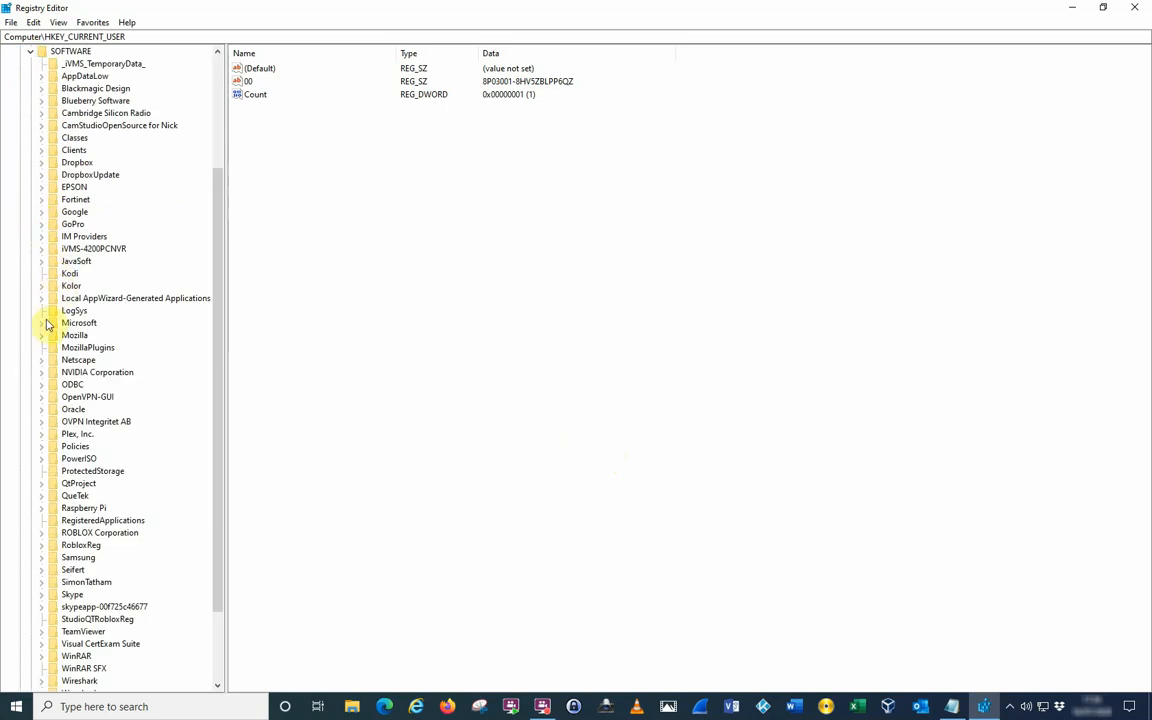
click(42, 323)
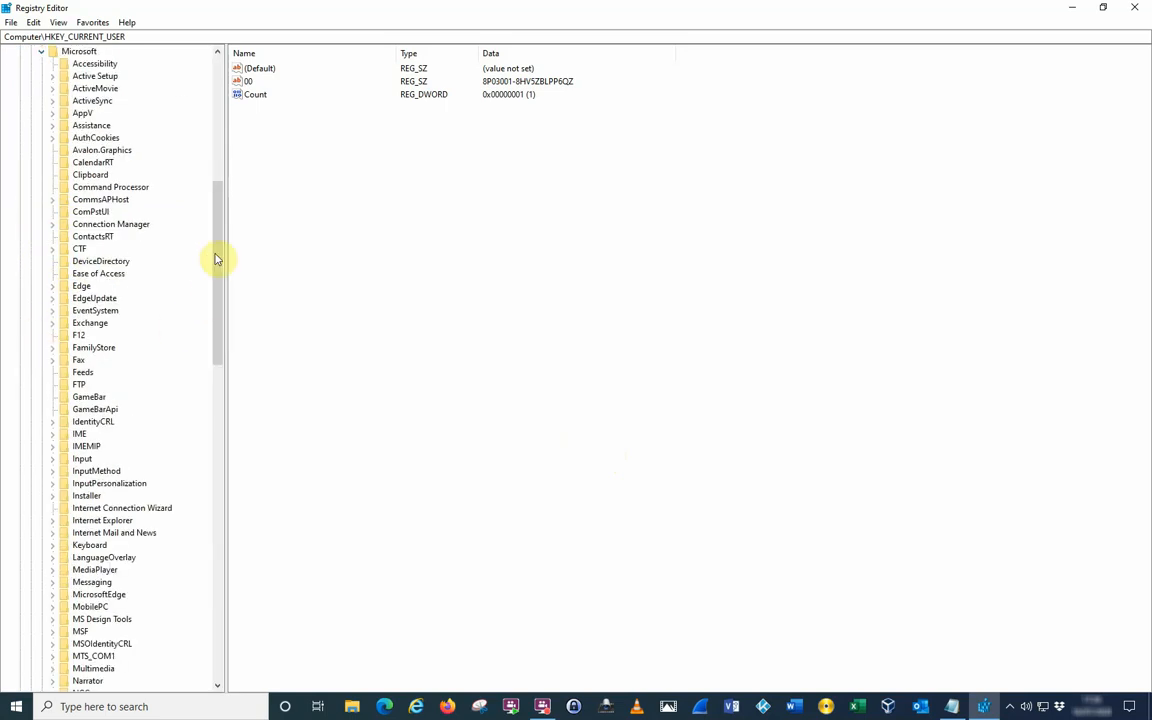
scroll(down, 3)
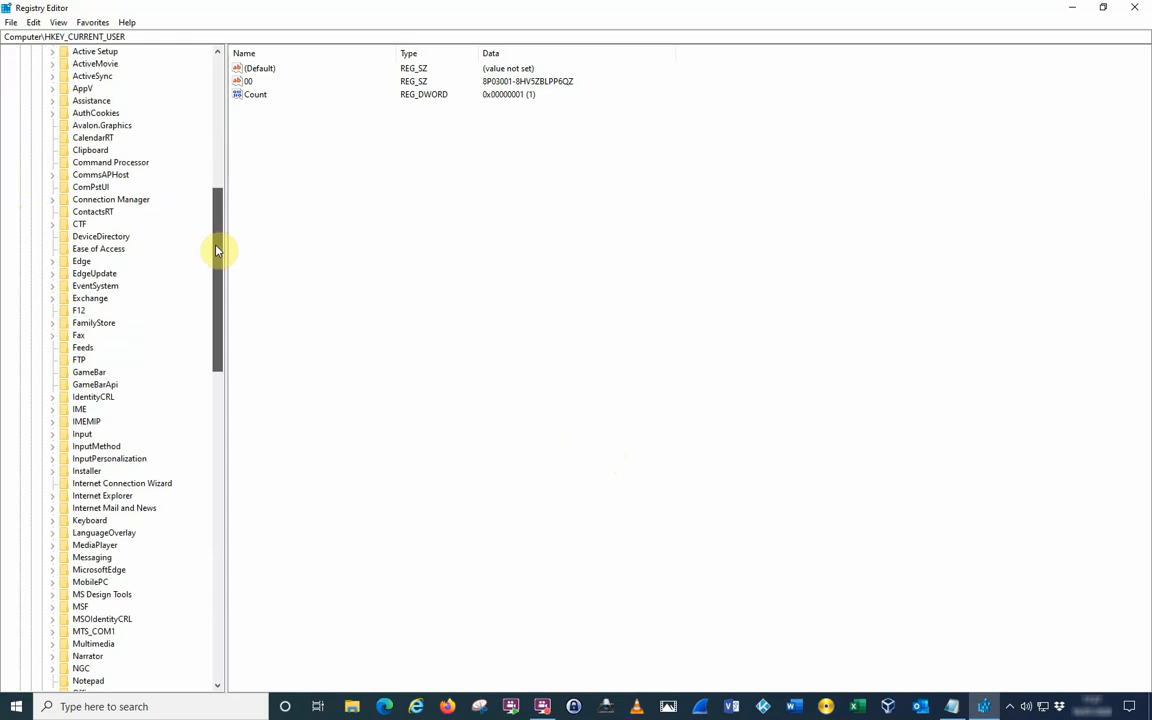
scroll(down, 3)
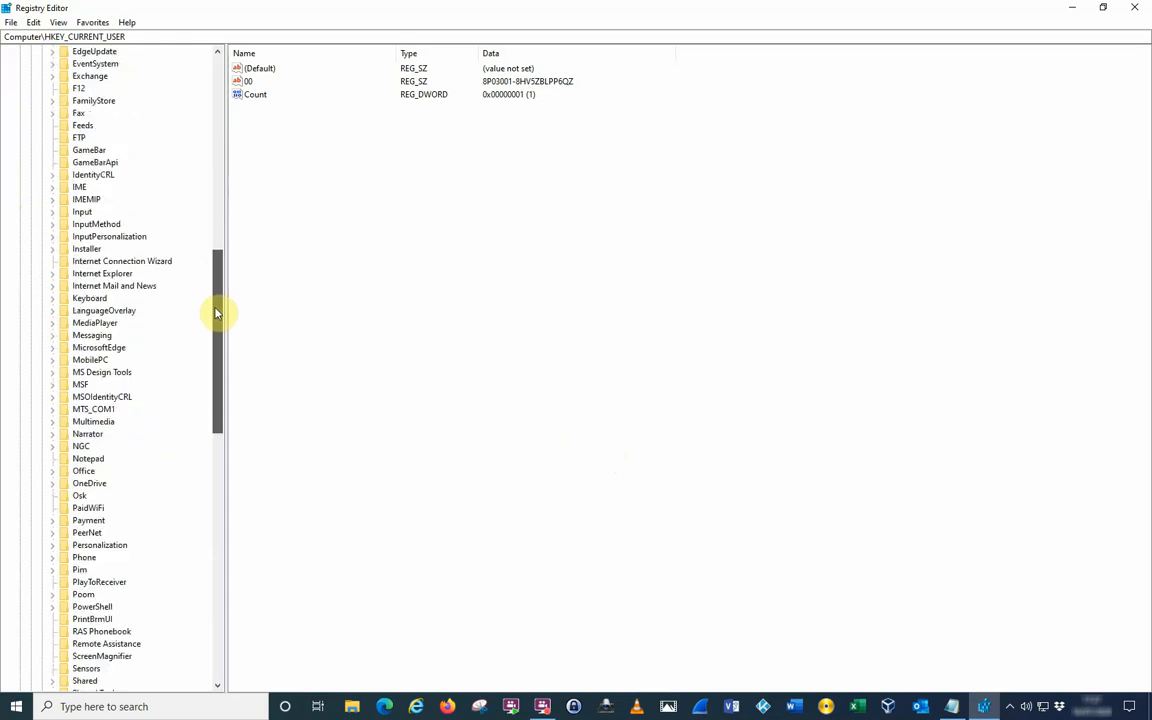
scroll(down, 3)
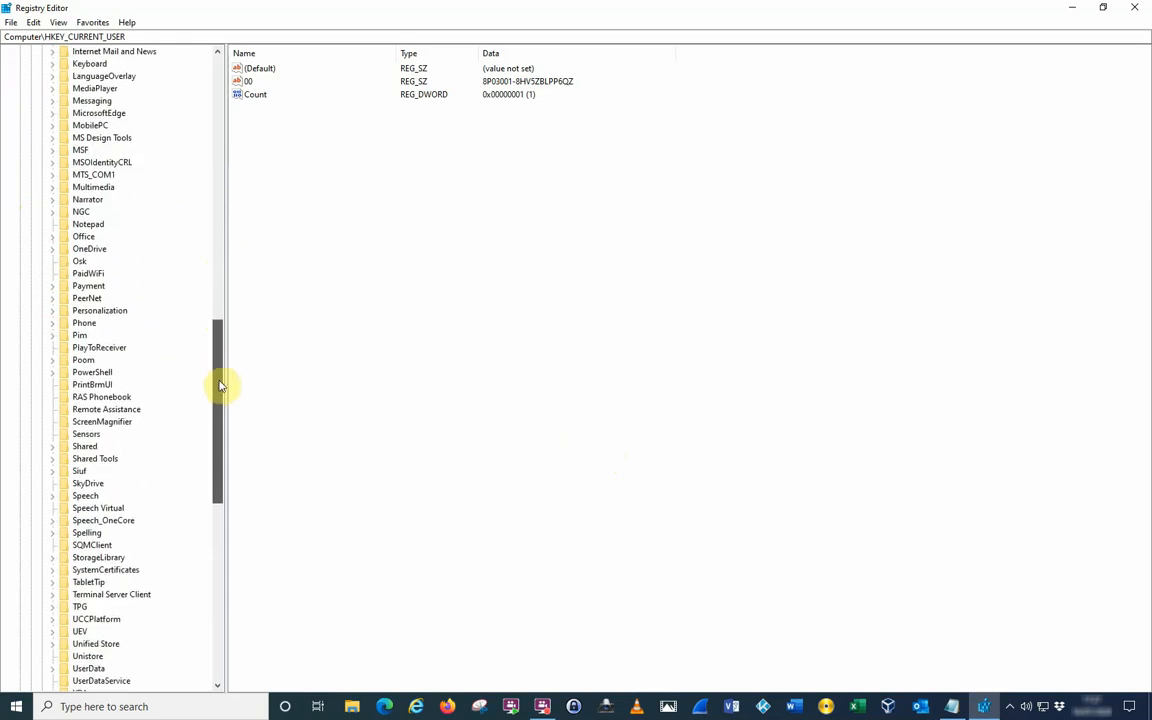
scroll(down, 3)
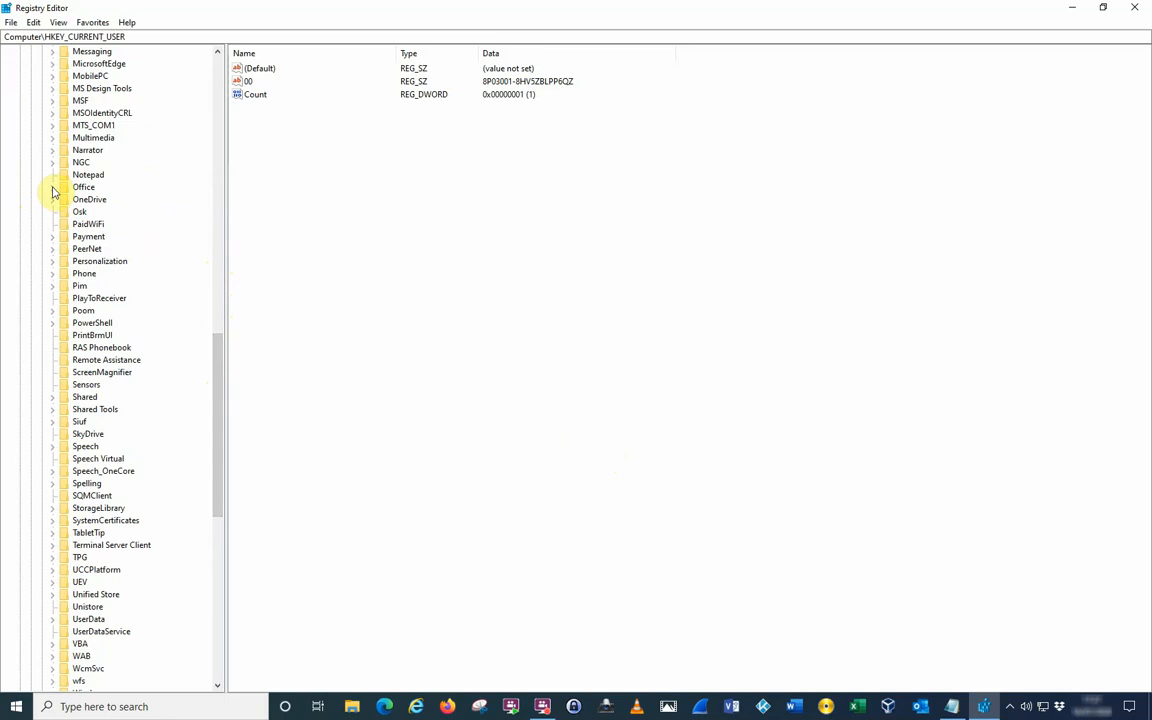
click(52, 187)
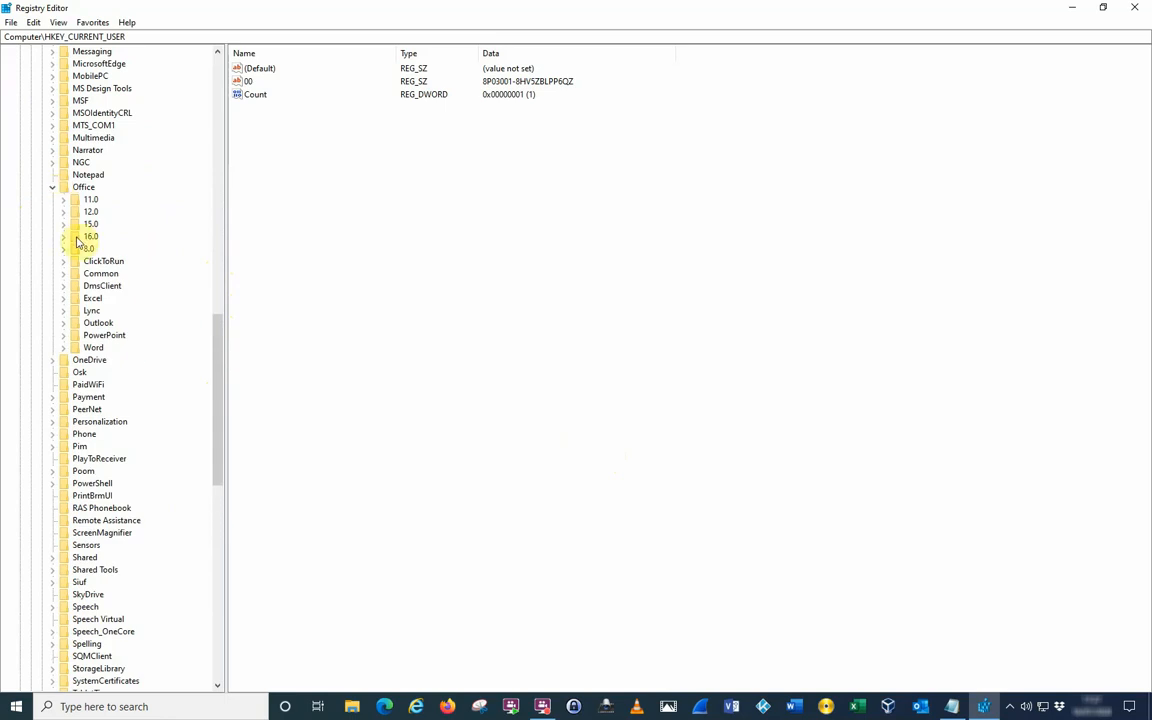
click(63, 236)
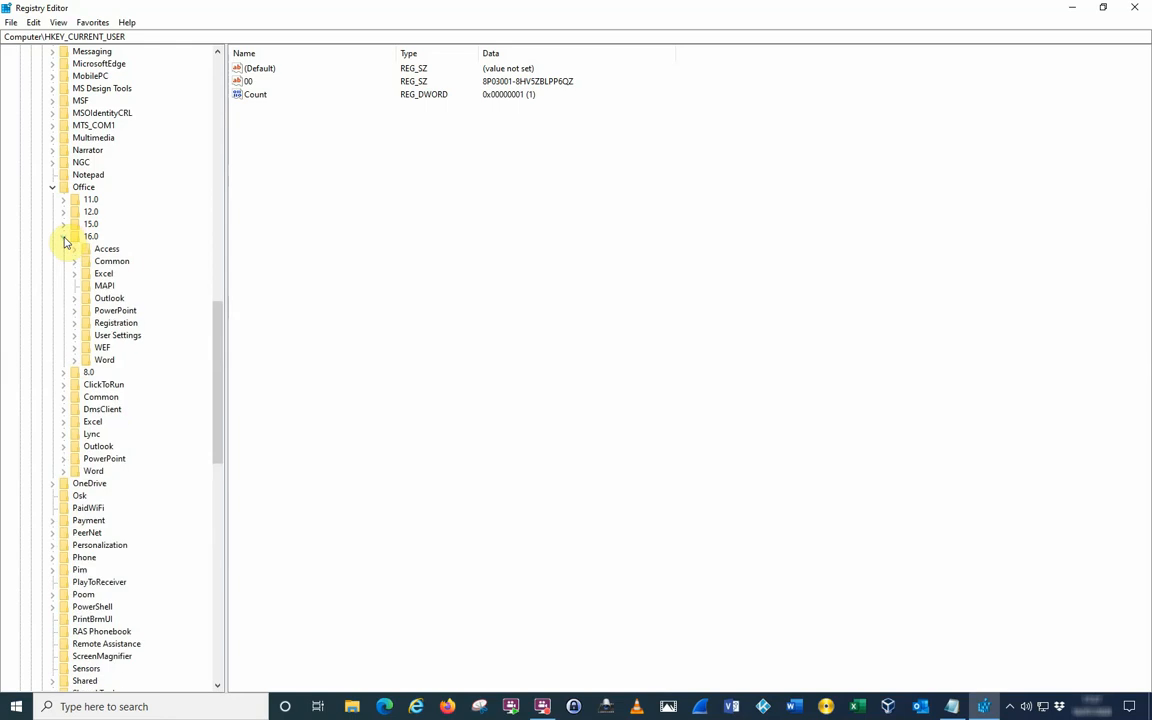
mouse_move(74, 292)
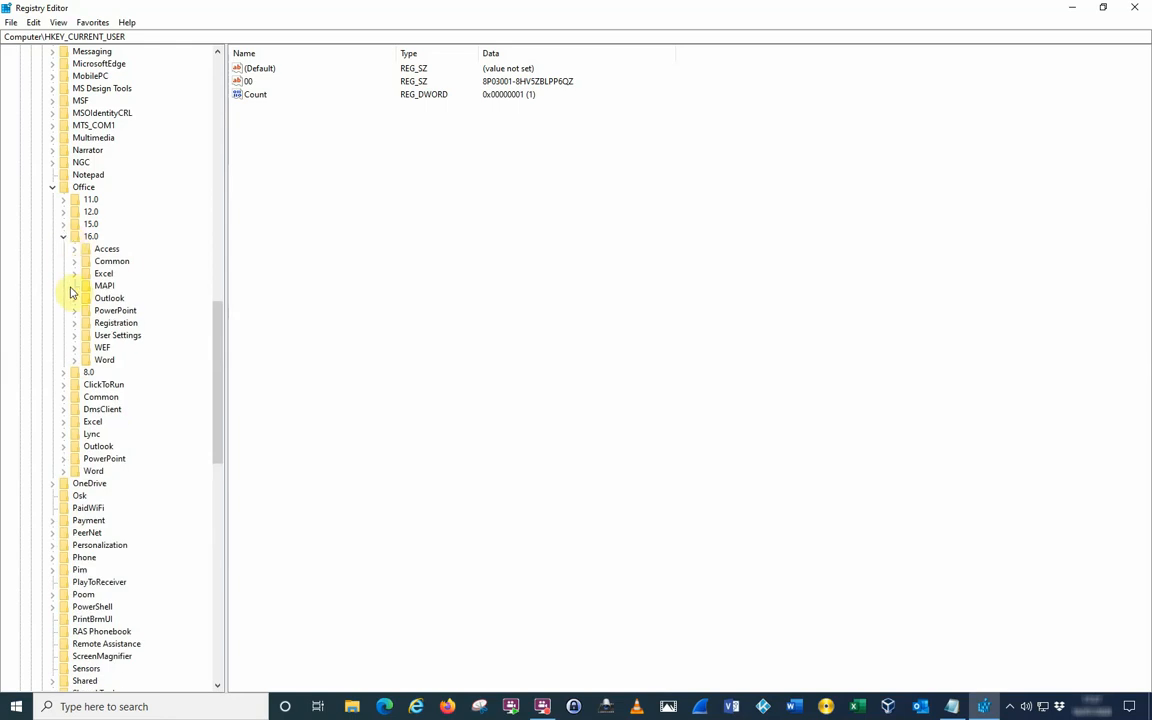
click(74, 298)
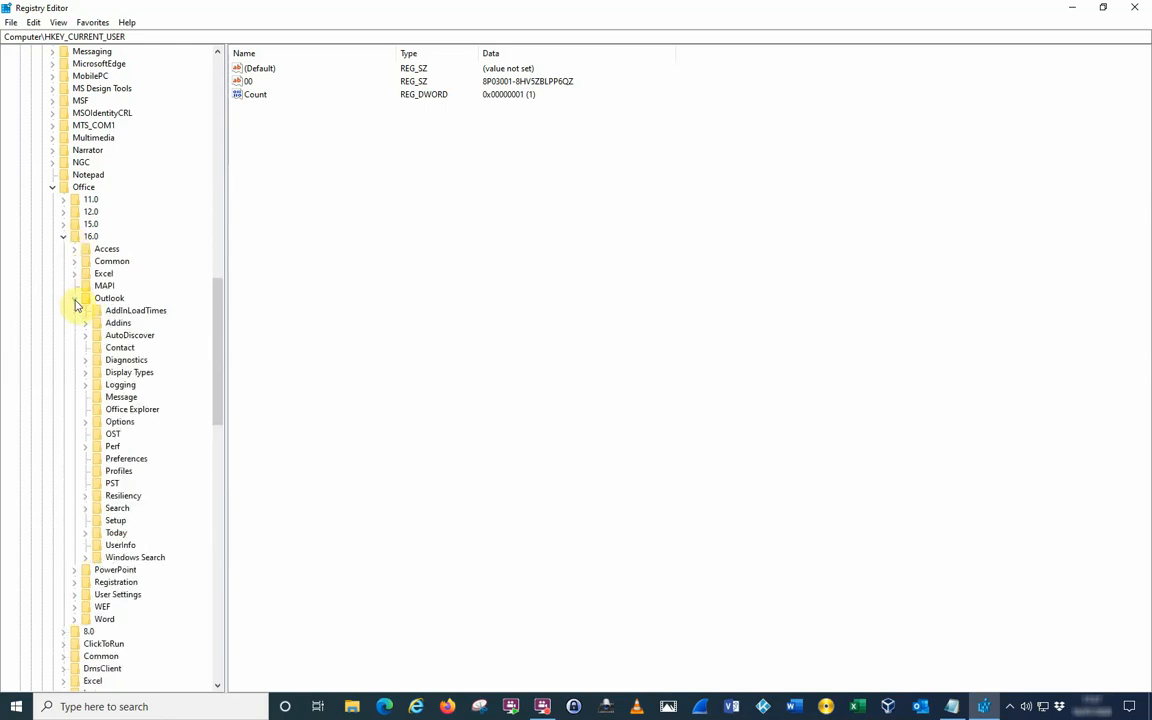
click(74, 298)
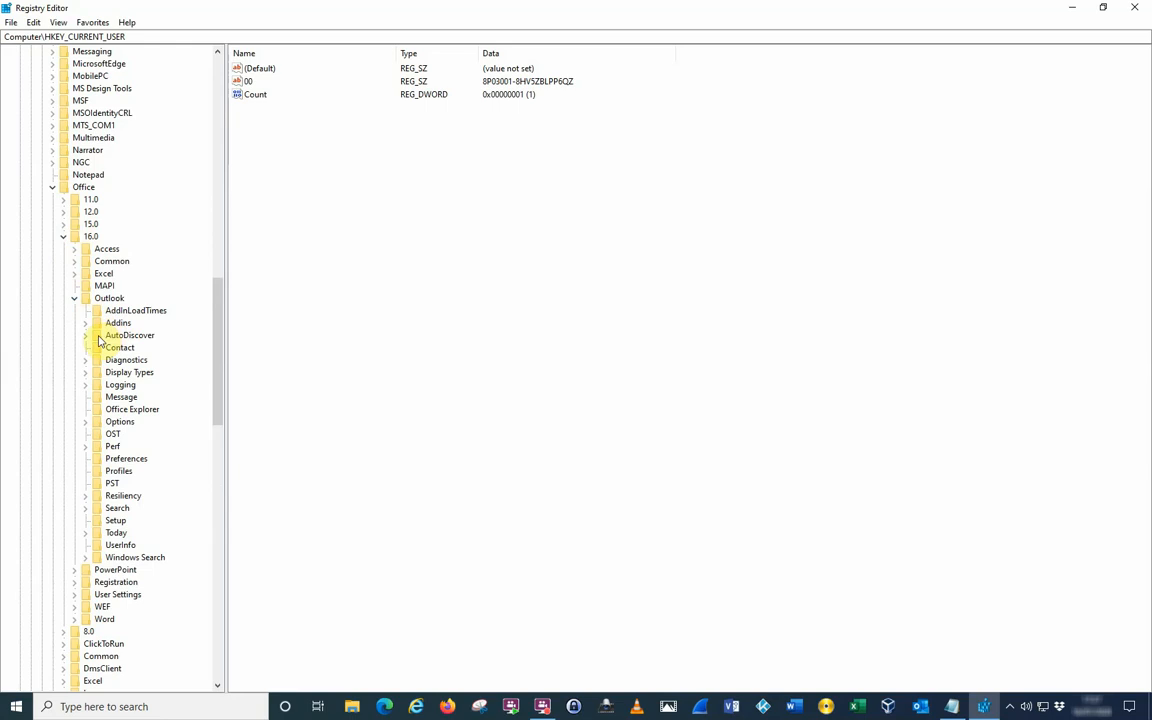
click(130, 335)
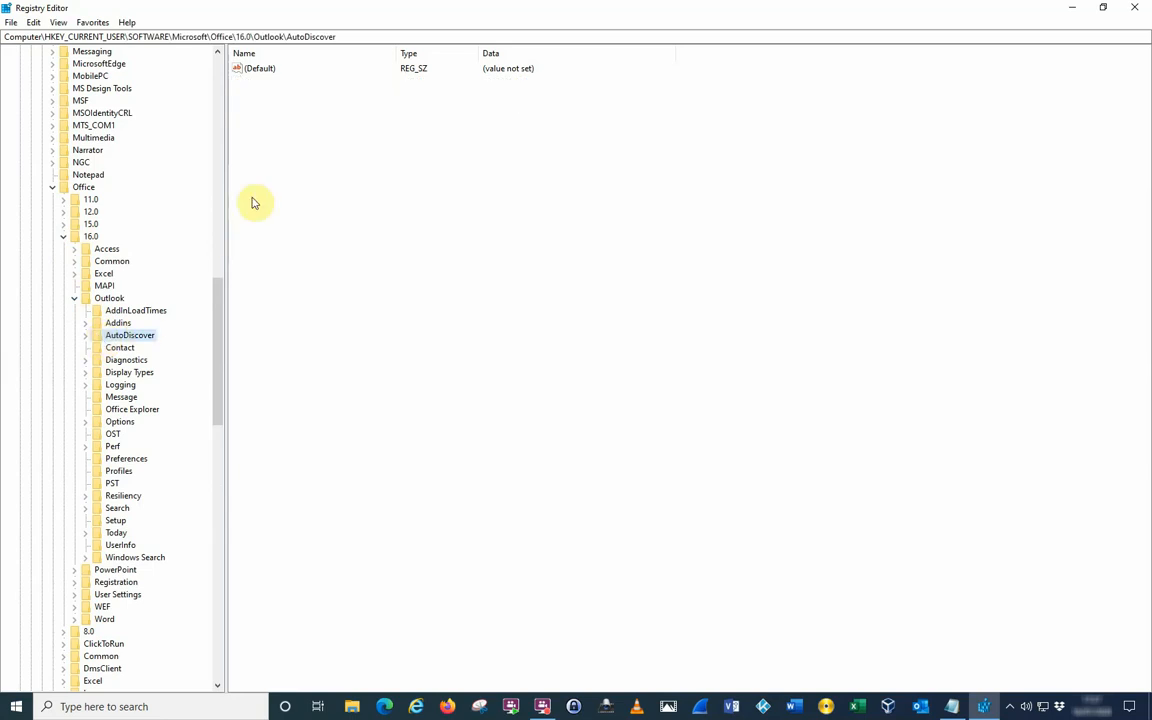
mouse_move(308, 140)
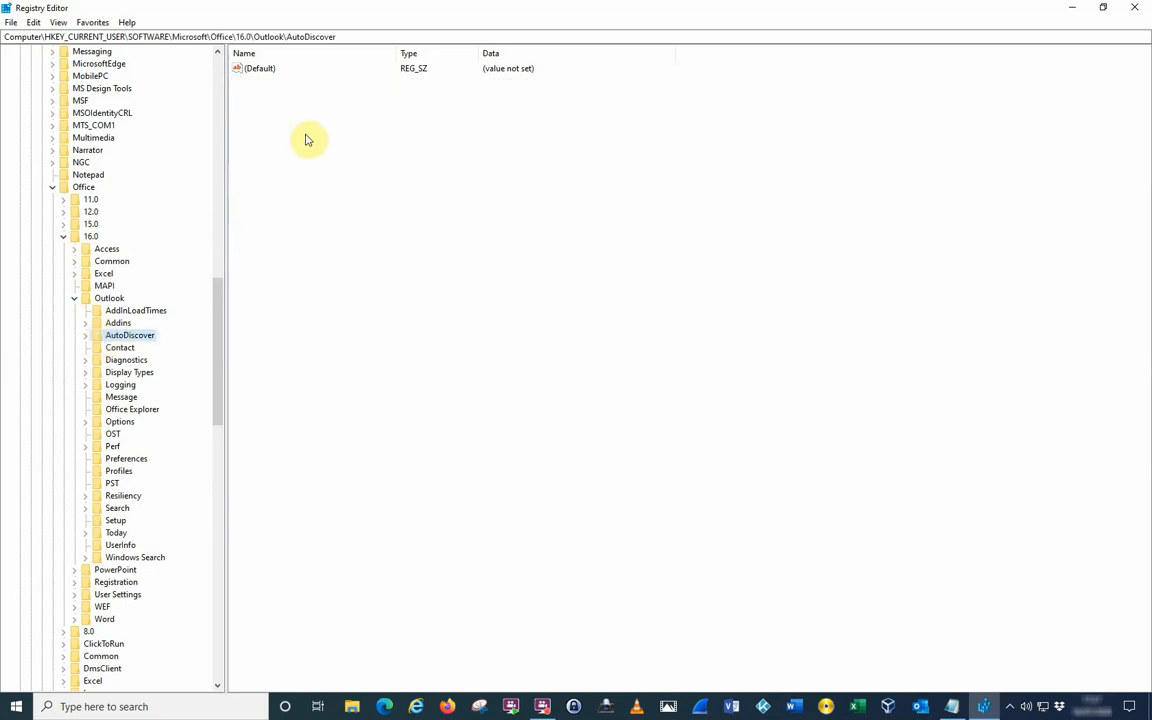
Step: Create a new DWORD (32-bit) value and name it ExcludeExplicitO365Endpoint
right_click(308, 140)
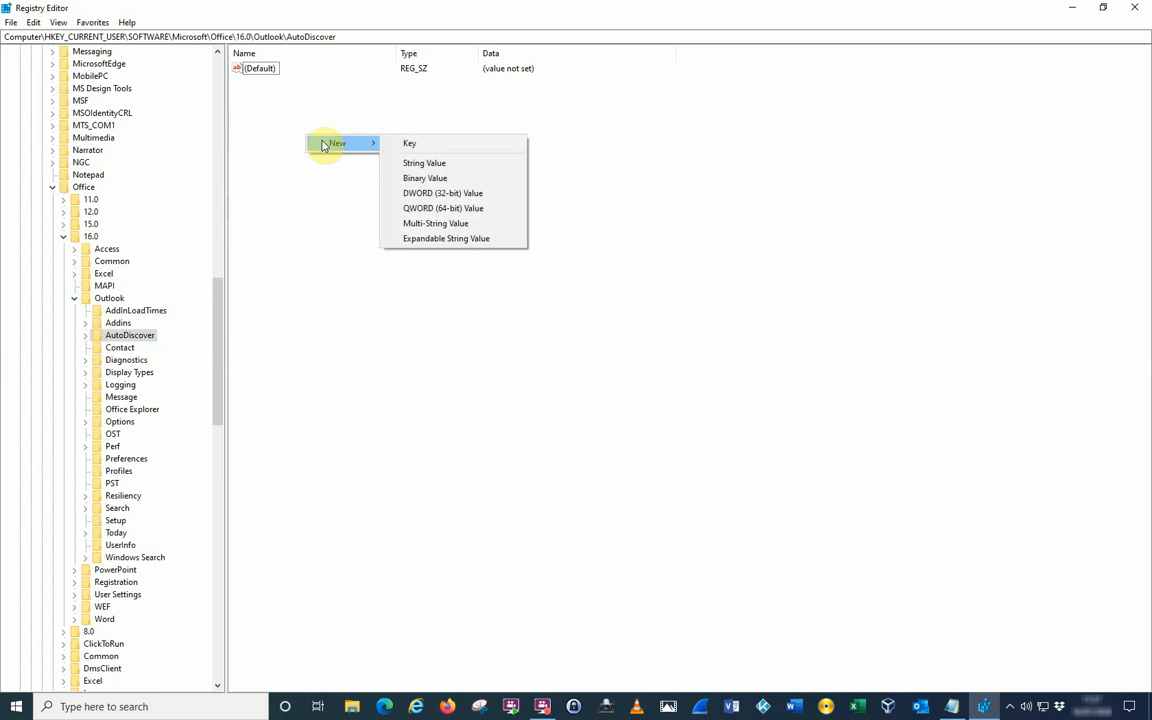
click(442, 193)
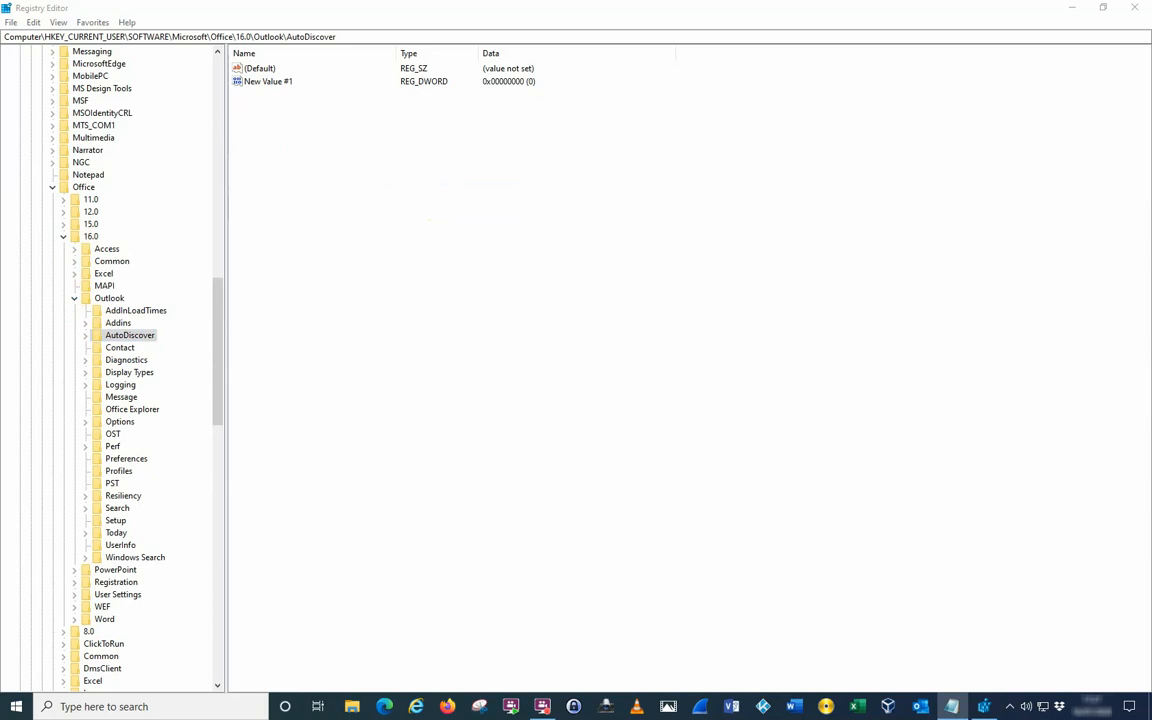
right_click(267, 81)
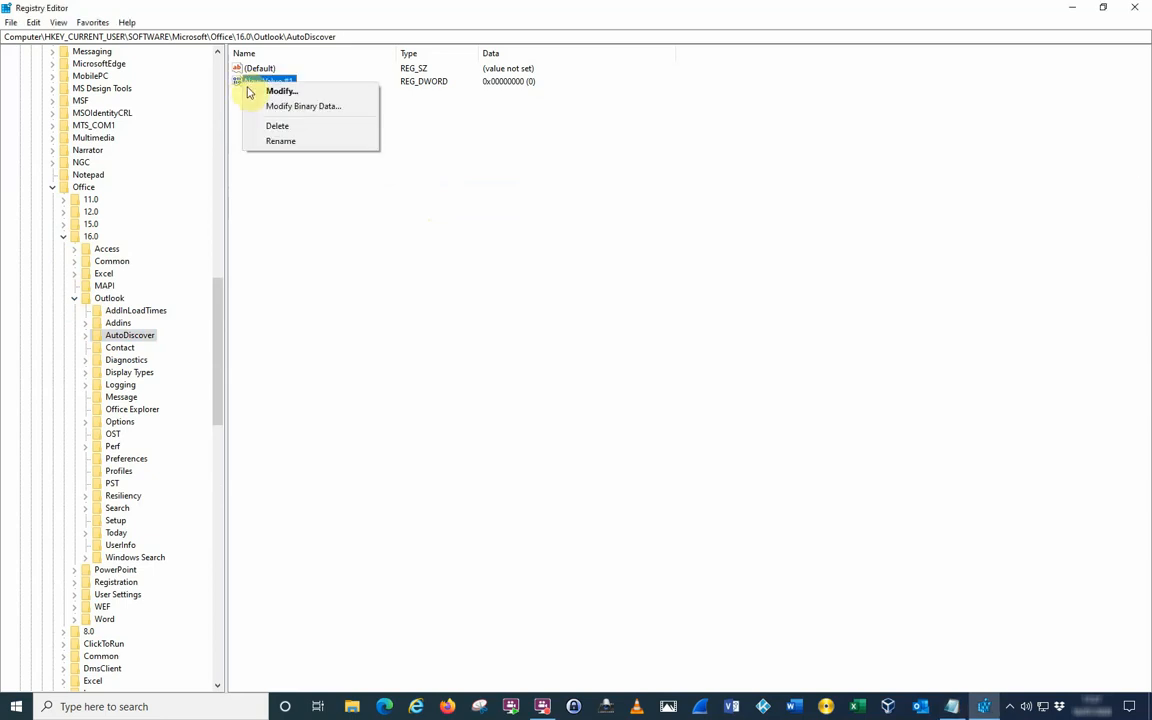
click(277, 125)
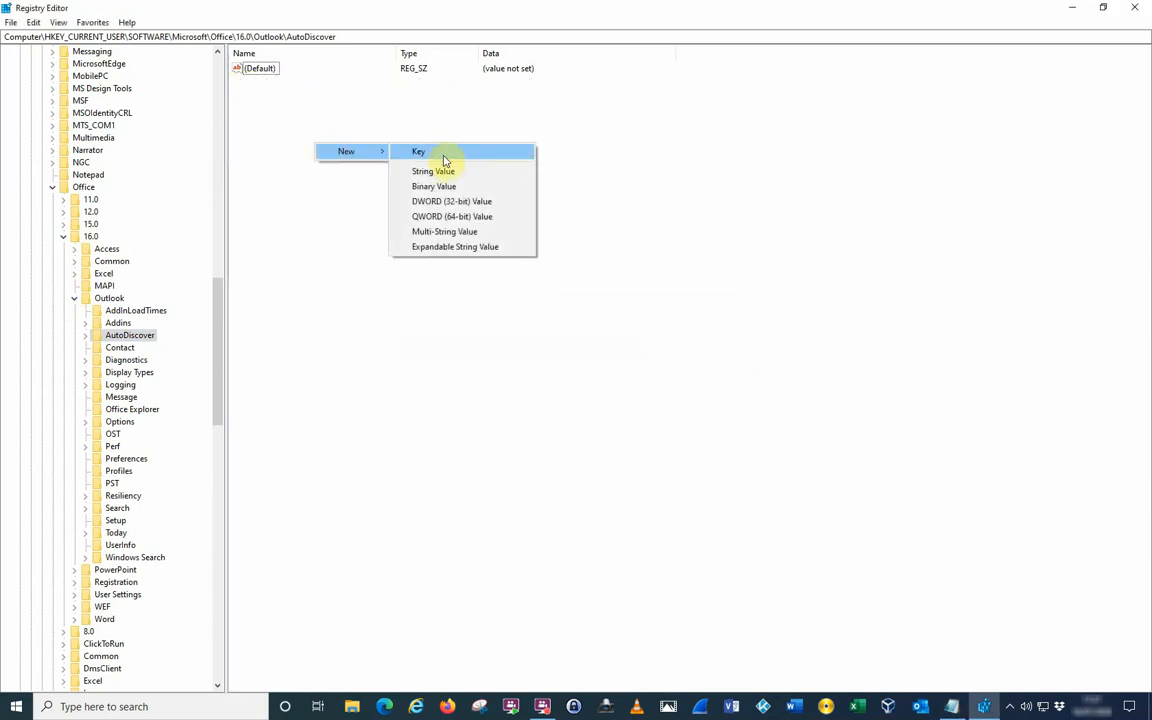
click(451, 201)
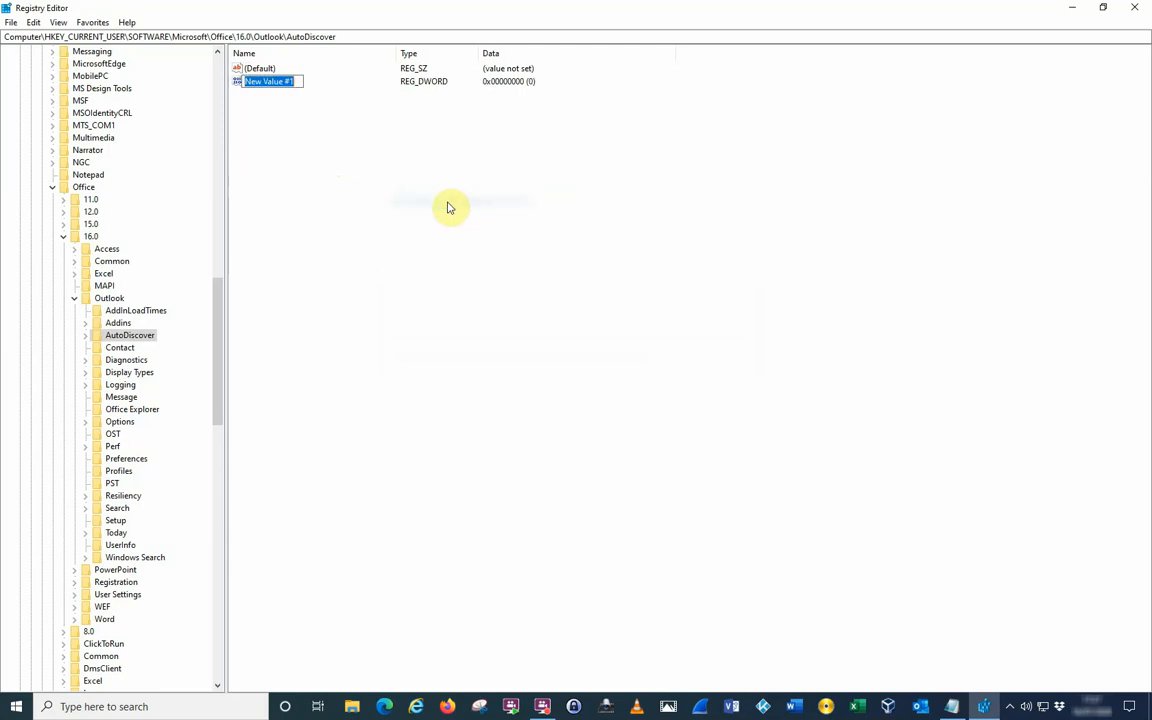
text(ExcludeExplicitO365Endpoint)
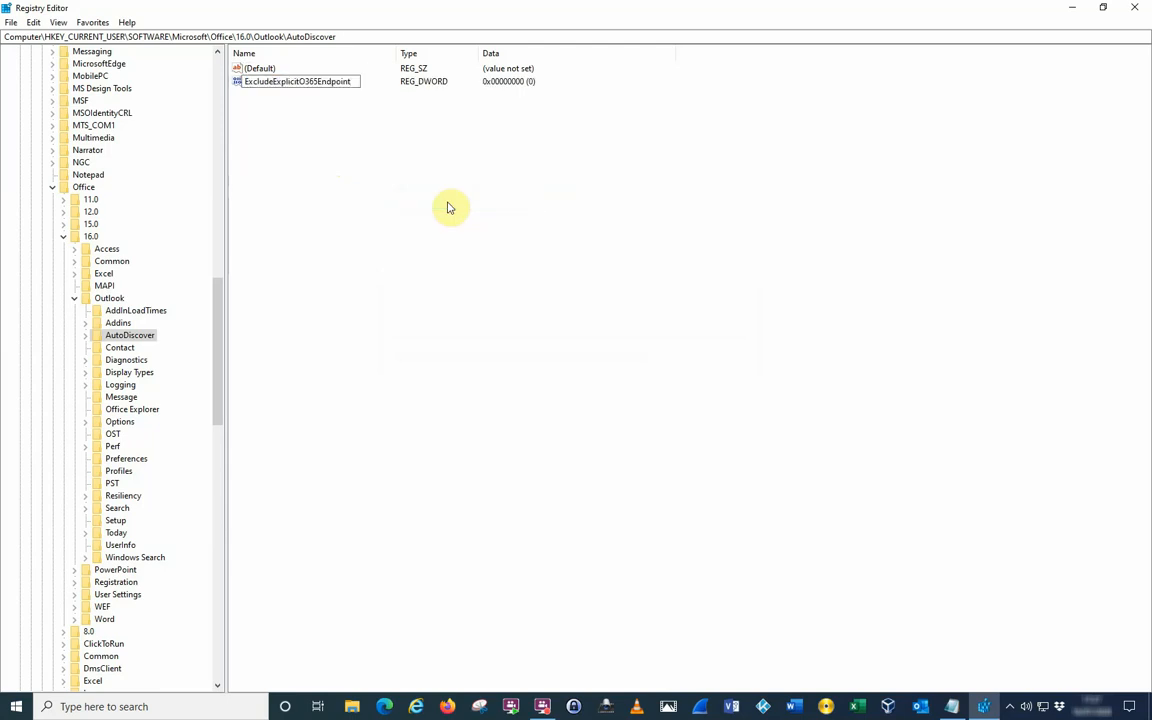
click(297, 81)
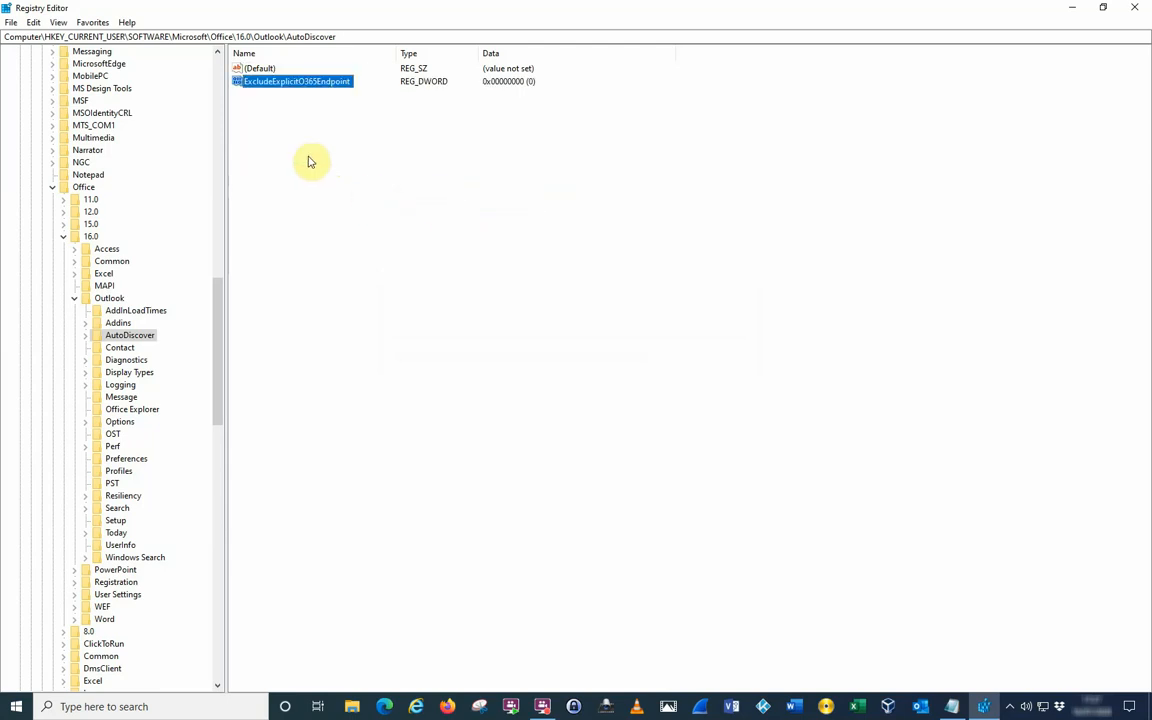
Step: Change ExcludeExplicitO365Endpoint's value data from 0 to 1
double_click(297, 81)
text(1)
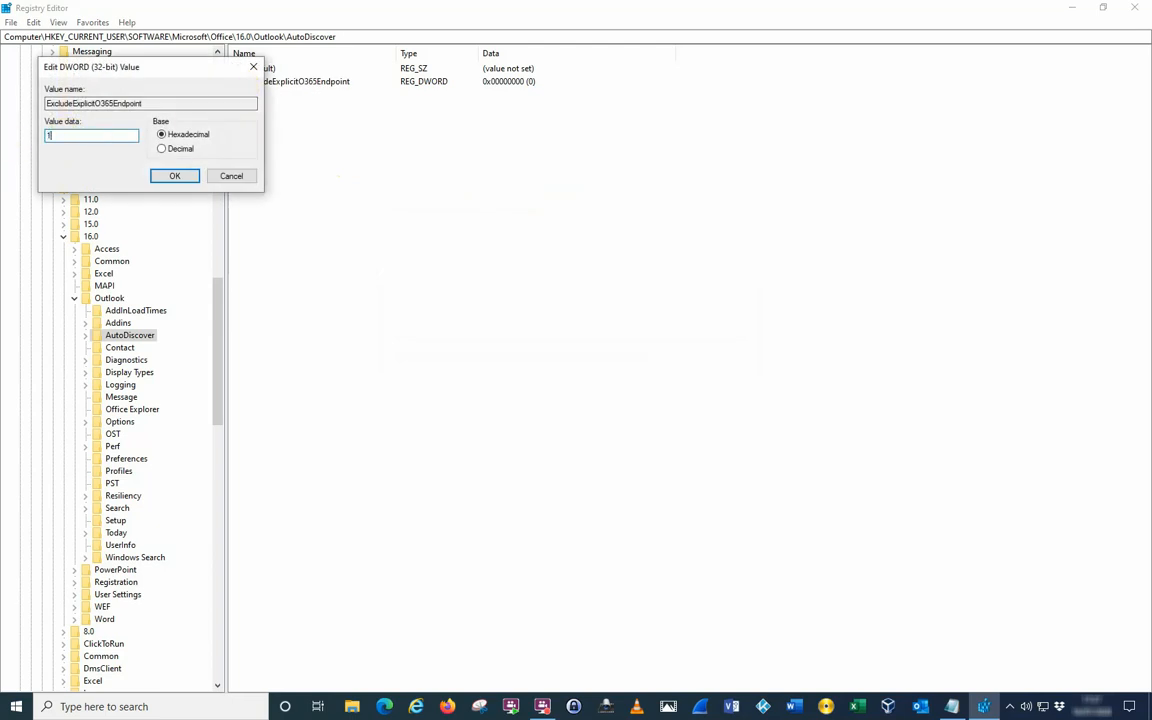
mouse_move(174, 176)
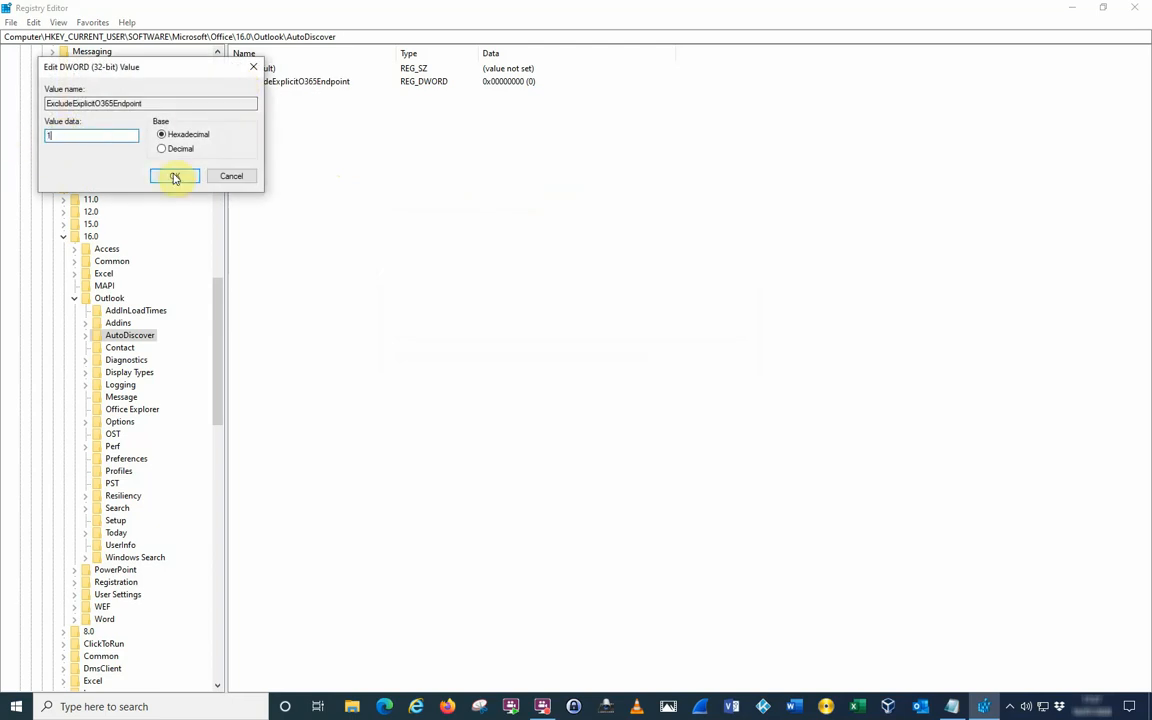
click(174, 176)
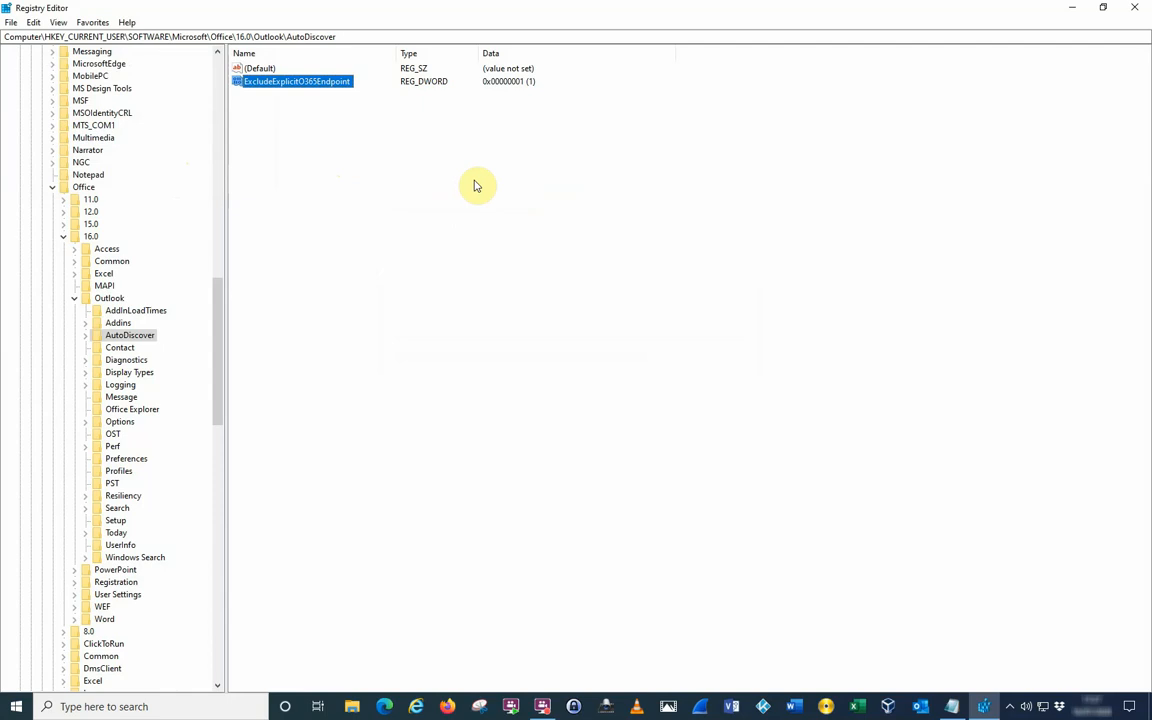